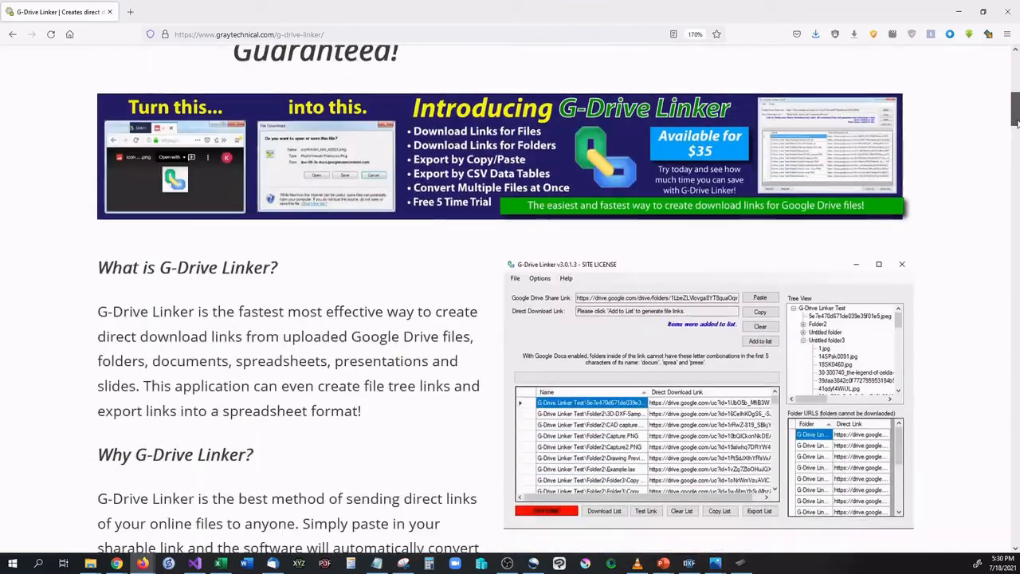
Follow the Tech News for YOU quote's link to its G-Drive Linker review in a new tab.
scroll("down", 3)
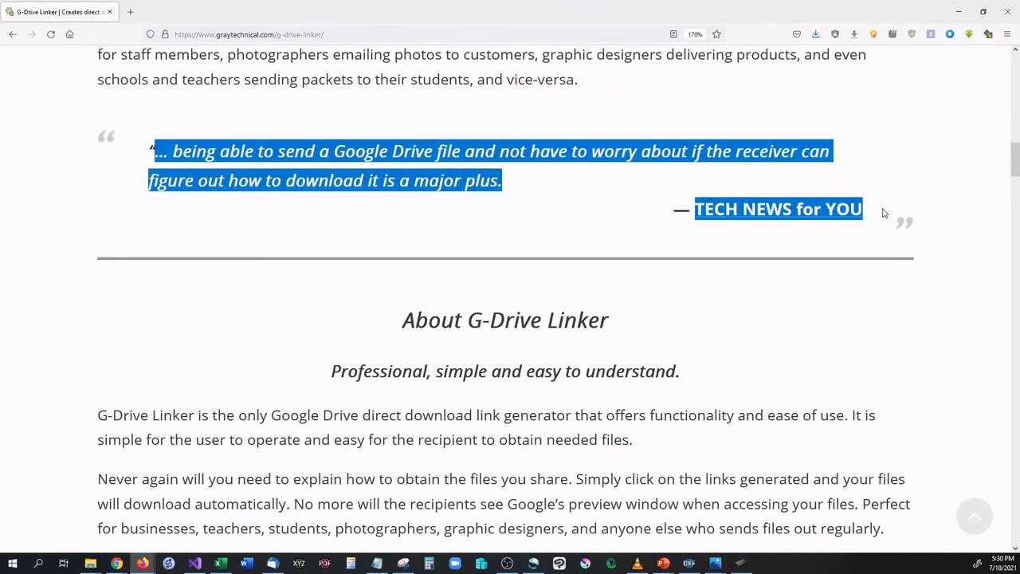
left_click(777, 209)
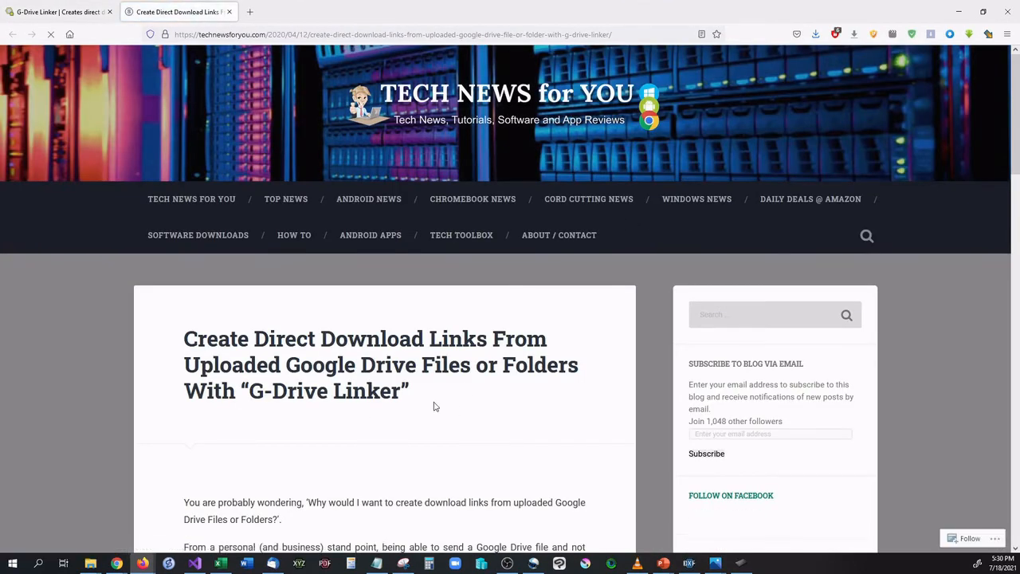
scroll("down", 3)
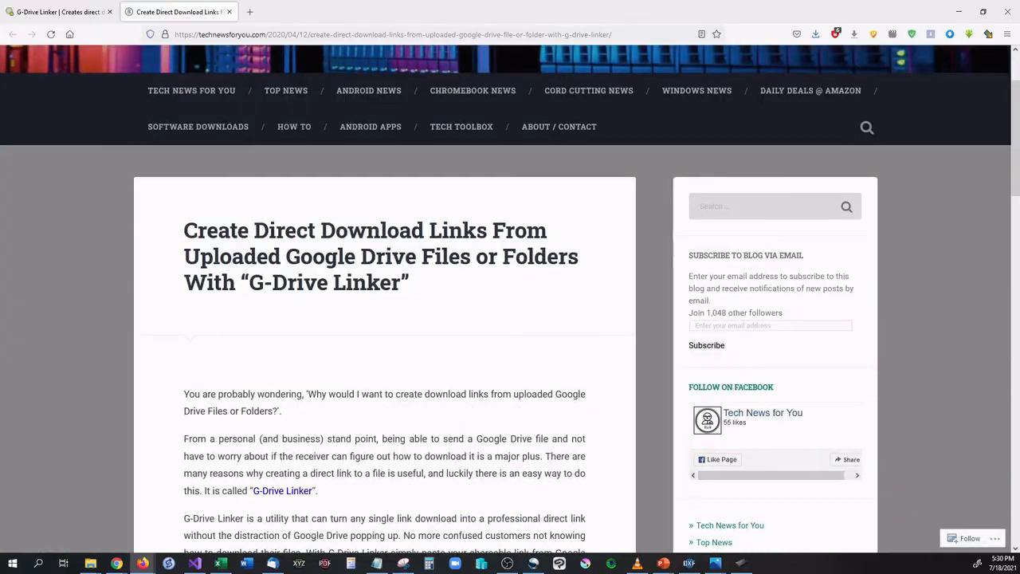